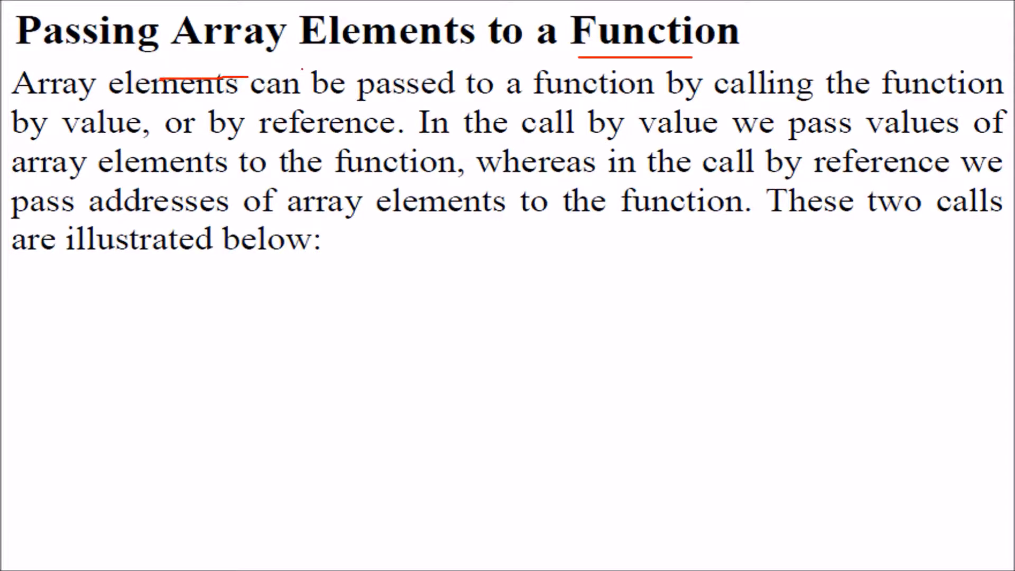
Handwrite arr[i] in red ink to the right of the slide title
drag(783, 29, 841, 31)
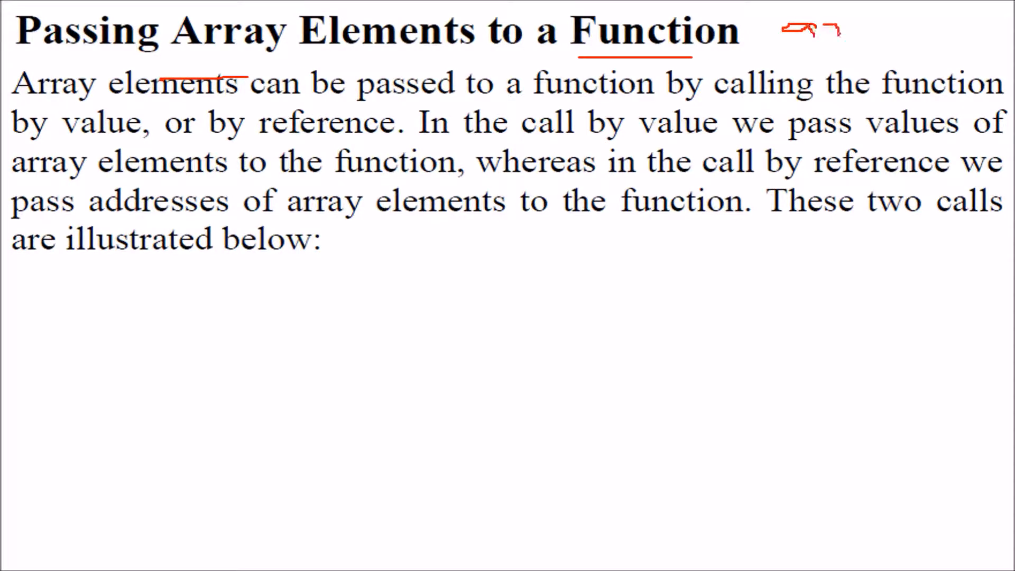
drag(861, 32, 912, 26)
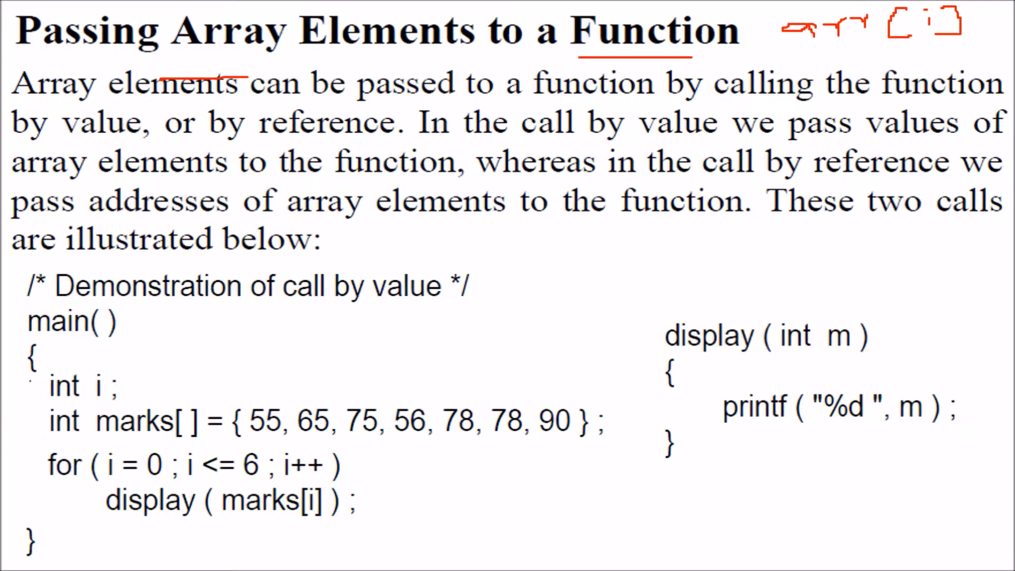
Underline marks, i = 0 and the values 56 and 78, and write 7 as the element count
drag(104, 443, 165, 444)
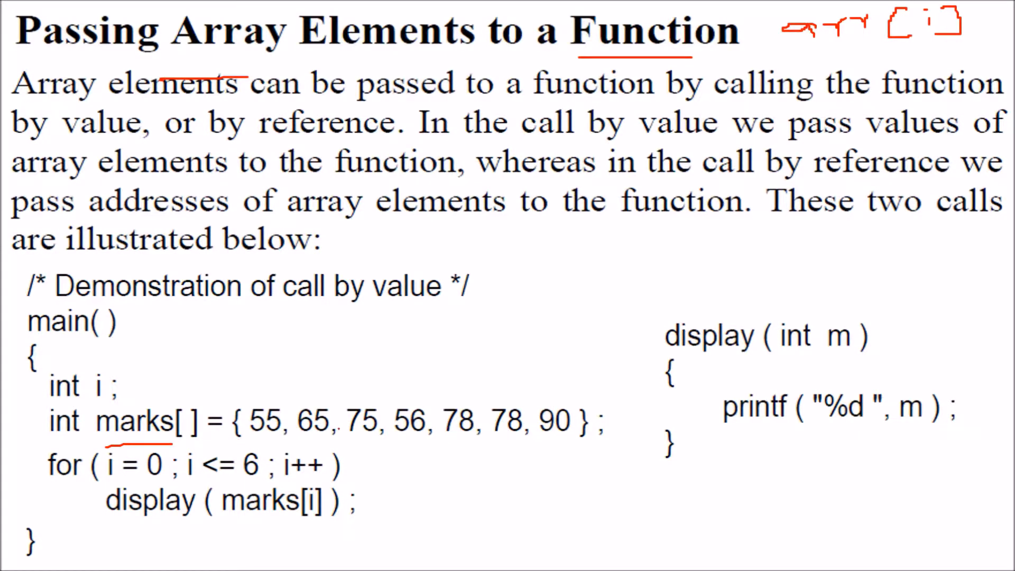
drag(395, 443, 456, 443)
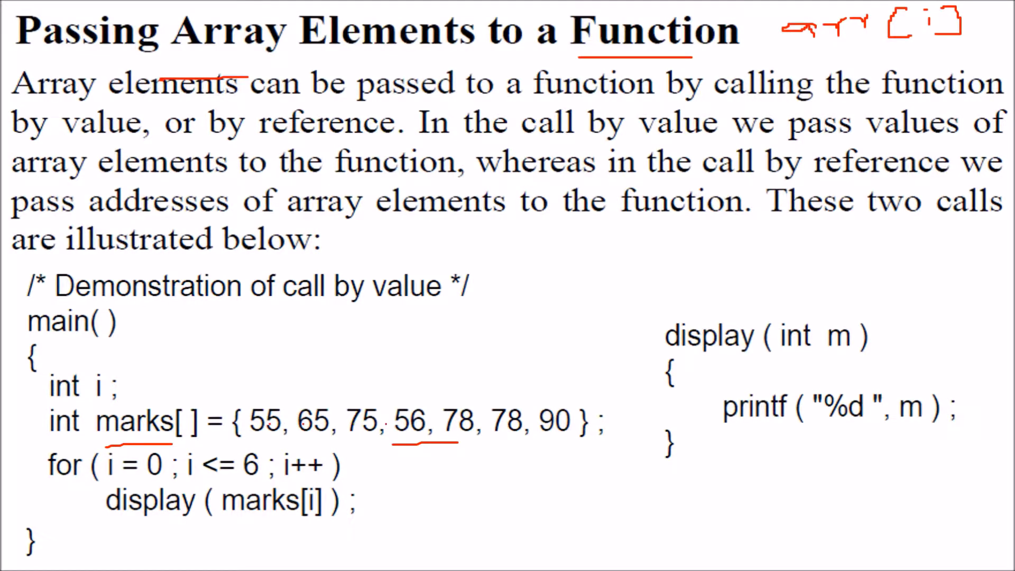
drag(447, 337, 511, 337)
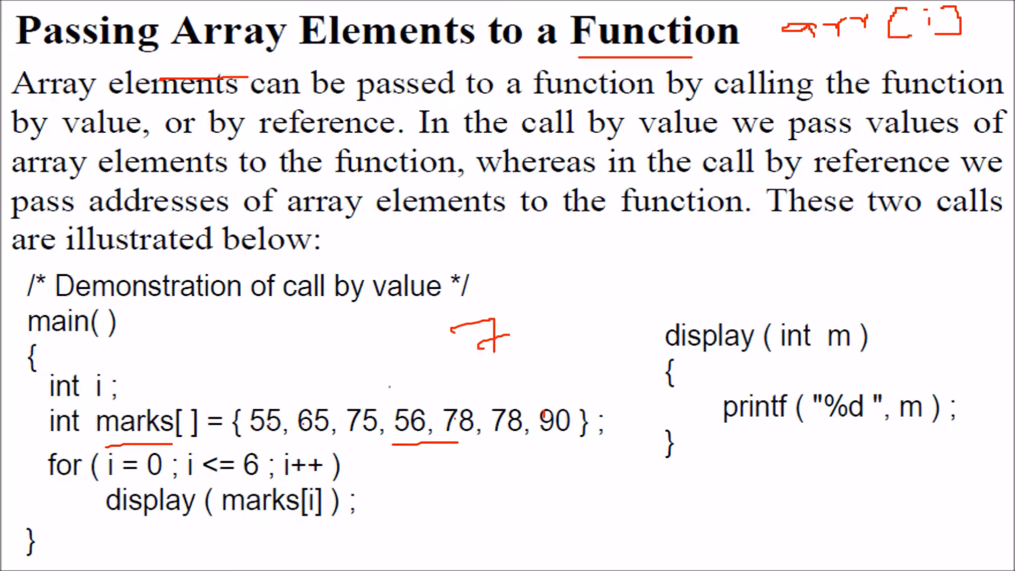
Write the index range 0–6, circle marks[i], and underline 'reference' on the next slide
drag(381, 388, 511, 381)
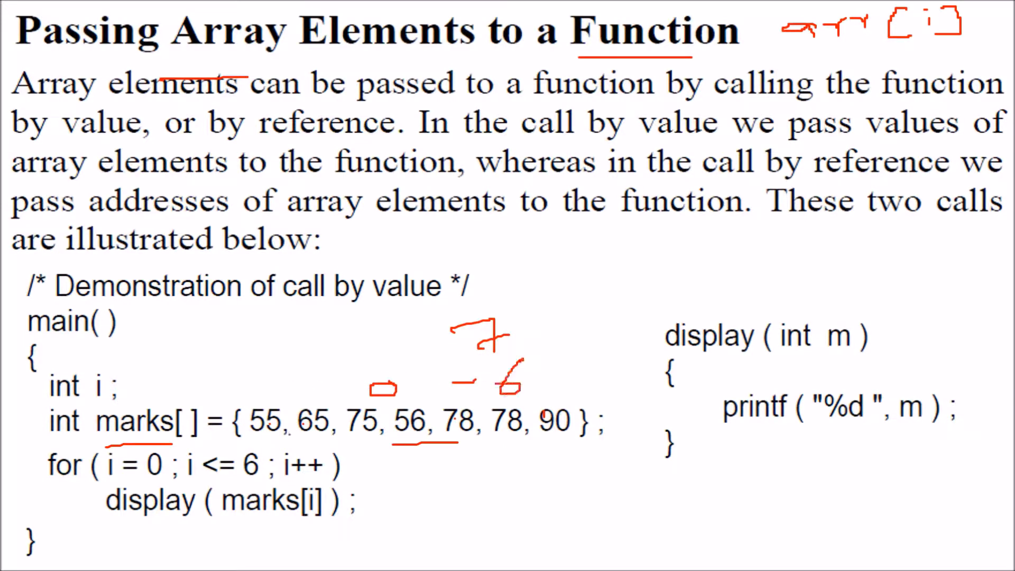
drag(104, 446, 259, 453)
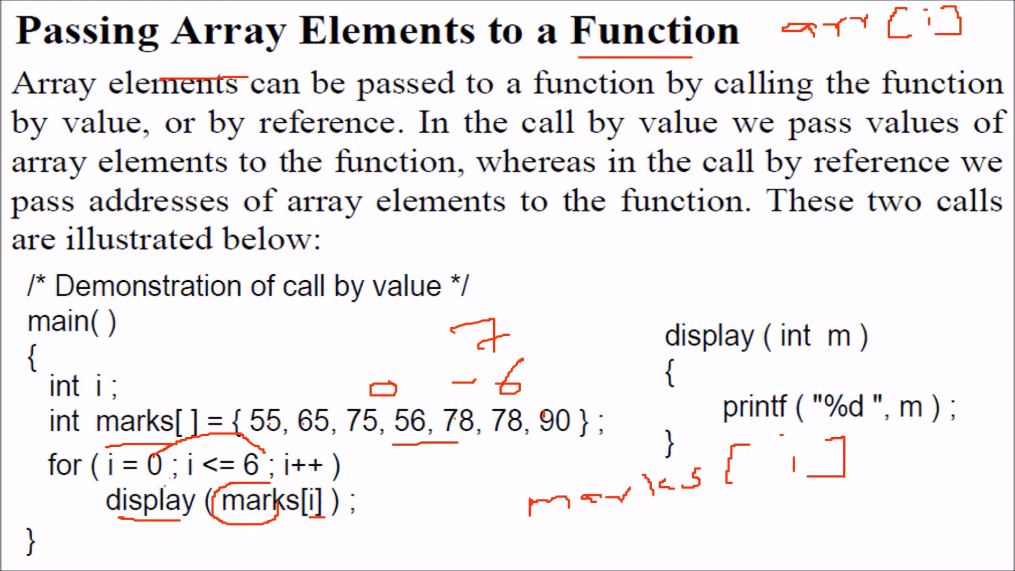
drag(117, 447, 259, 447)
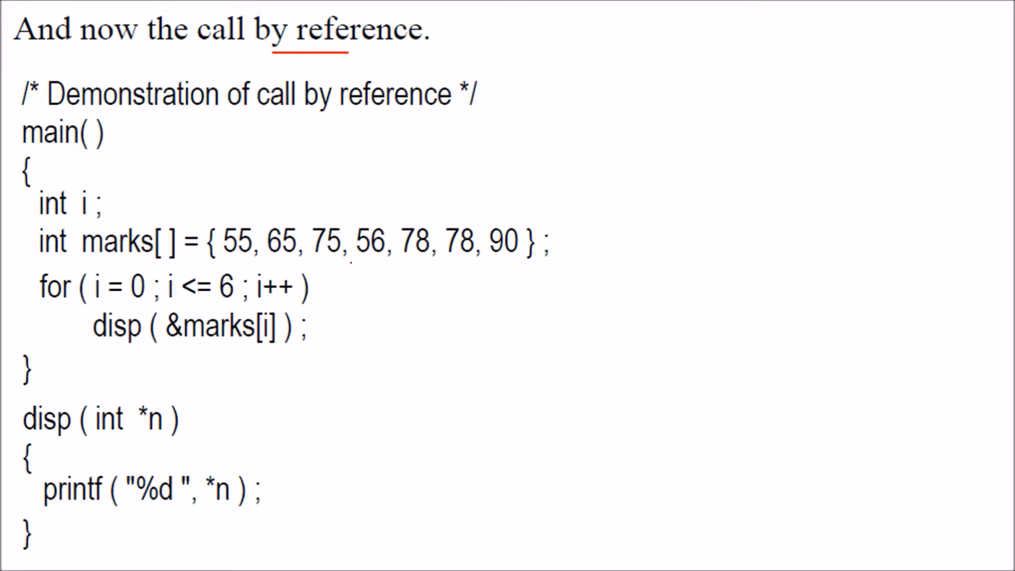
Underline the value 56 in the call-by-reference marks initializer
drag(337, 259, 378, 259)
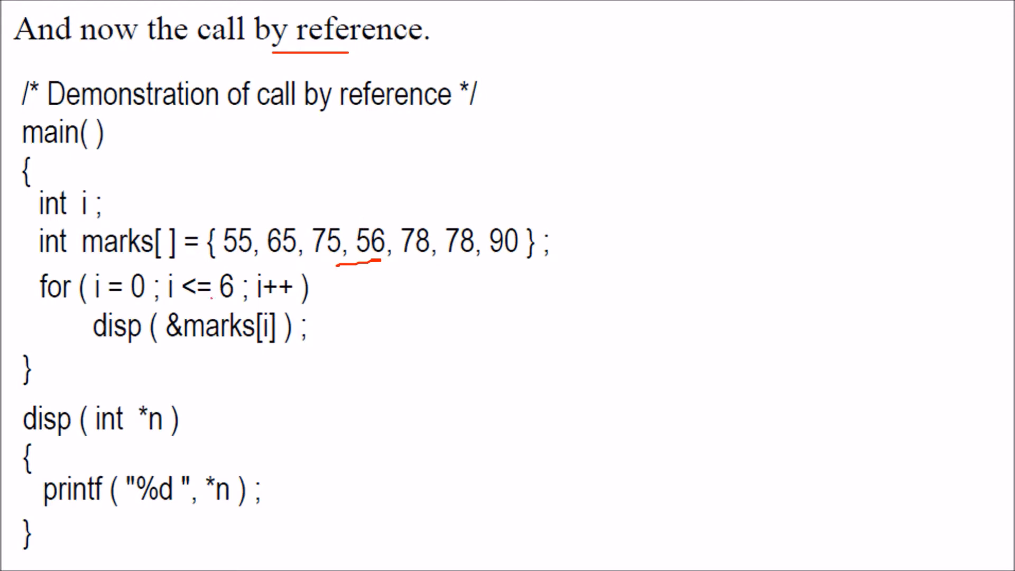
drag(155, 346, 201, 346)
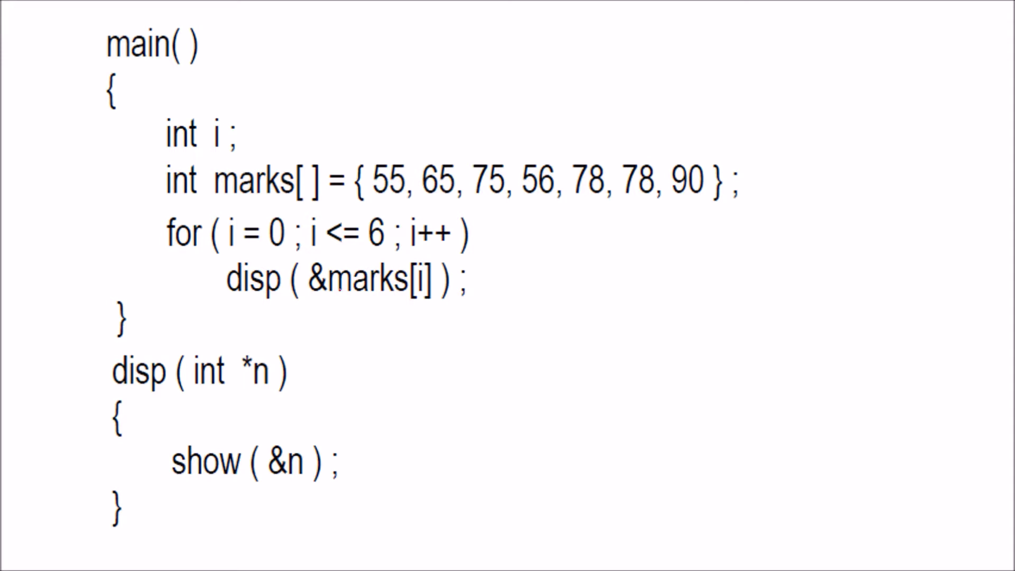
Arc over the loop range 0 to 6, underline &marks[i], and connect it to *n
drag(297, 213, 375, 230)
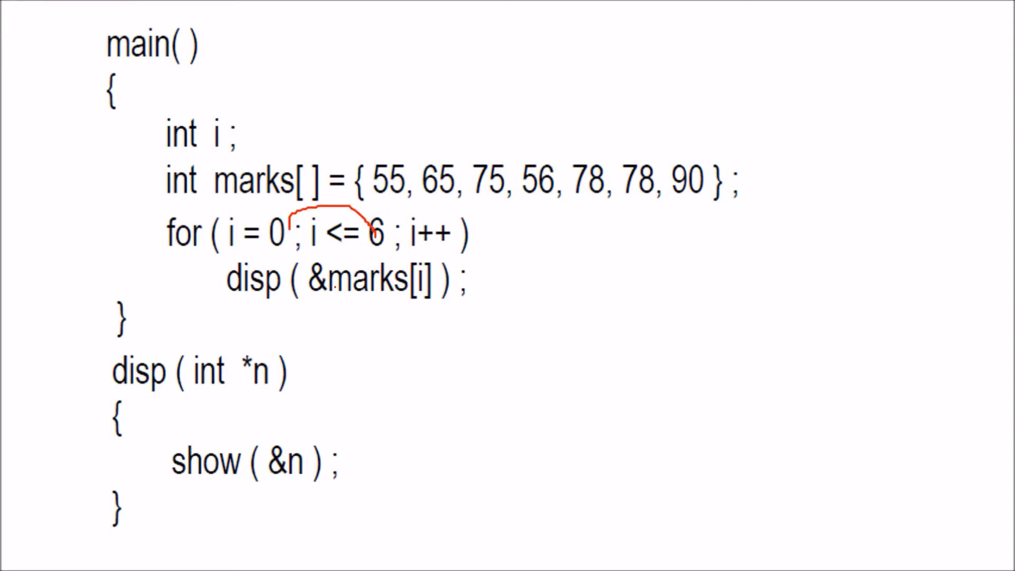
drag(327, 302, 412, 302)
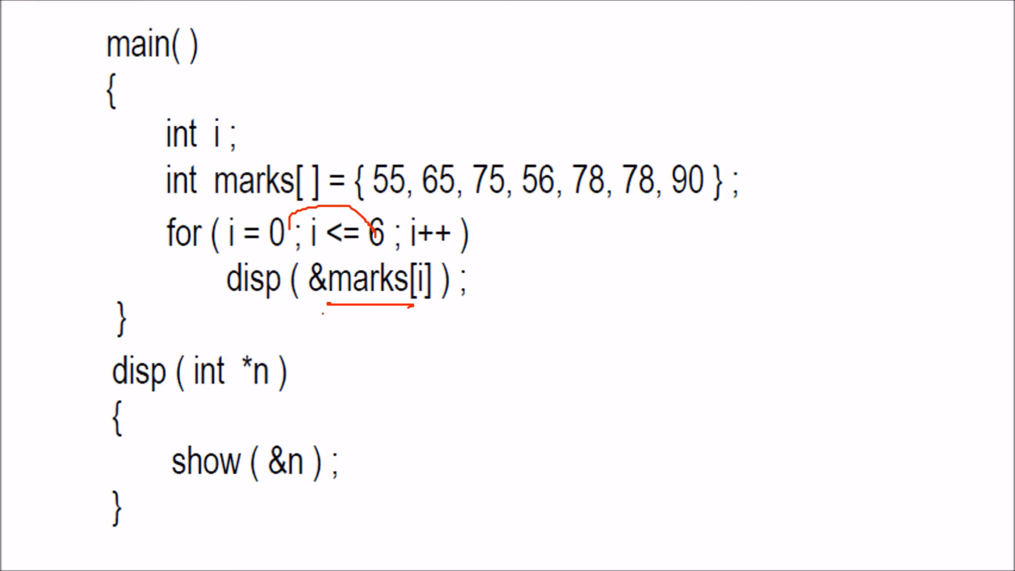
drag(310, 298, 233, 372)
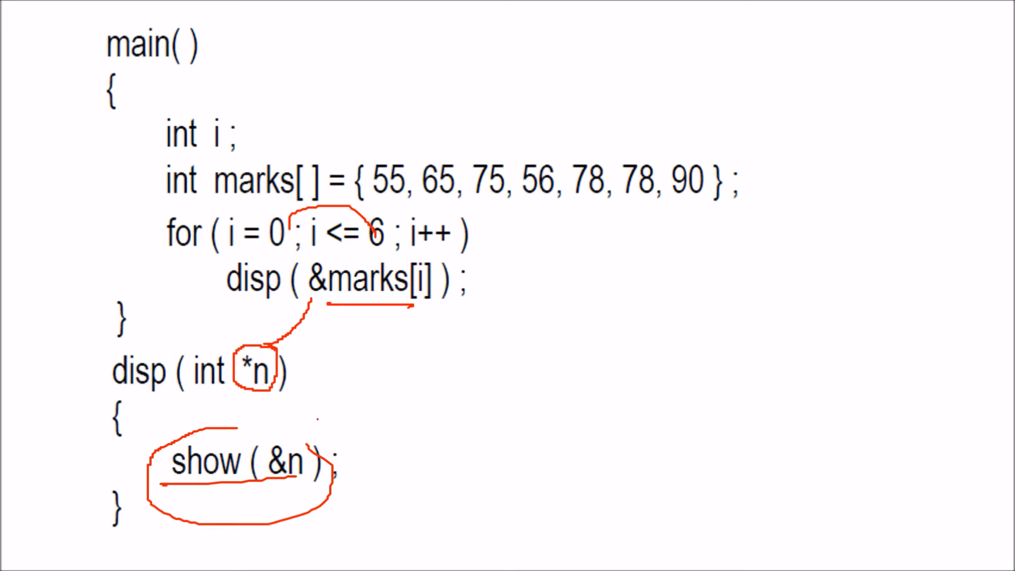
Draw an arrow from *n to &n, mark element 55, and link &n back to it
drag(330, 395, 291, 427)
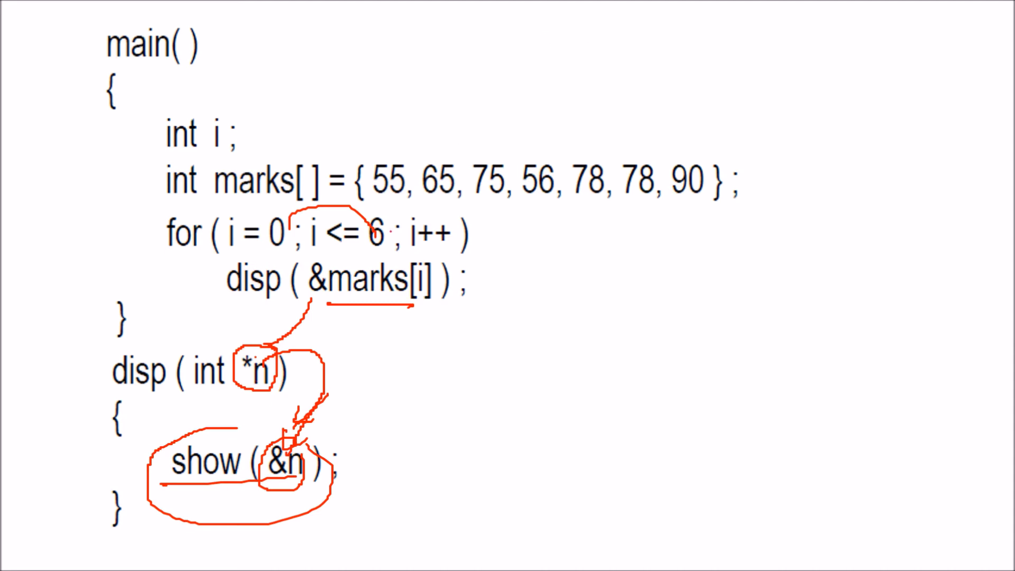
drag(363, 220, 424, 207)
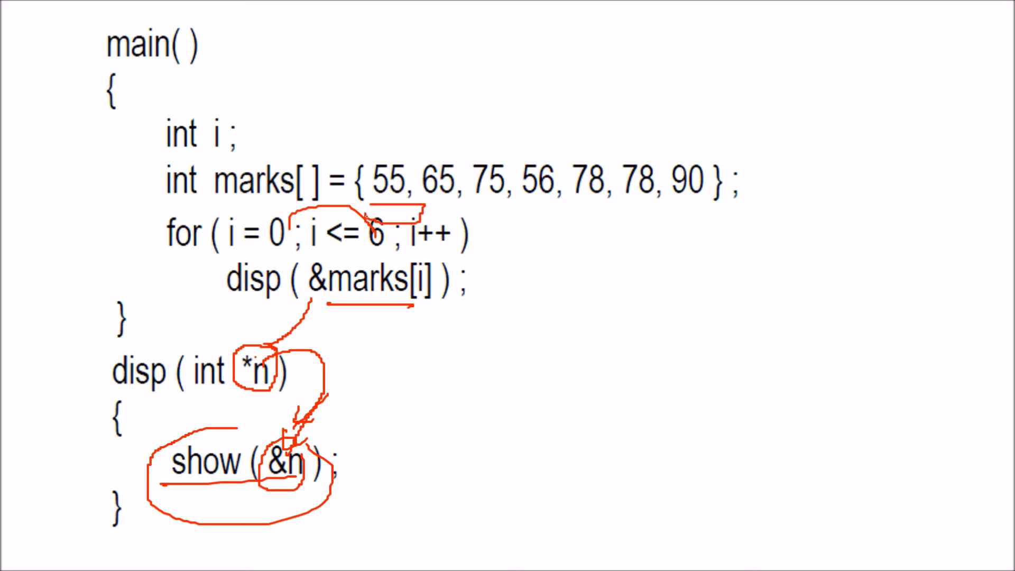
drag(415, 207, 330, 453)
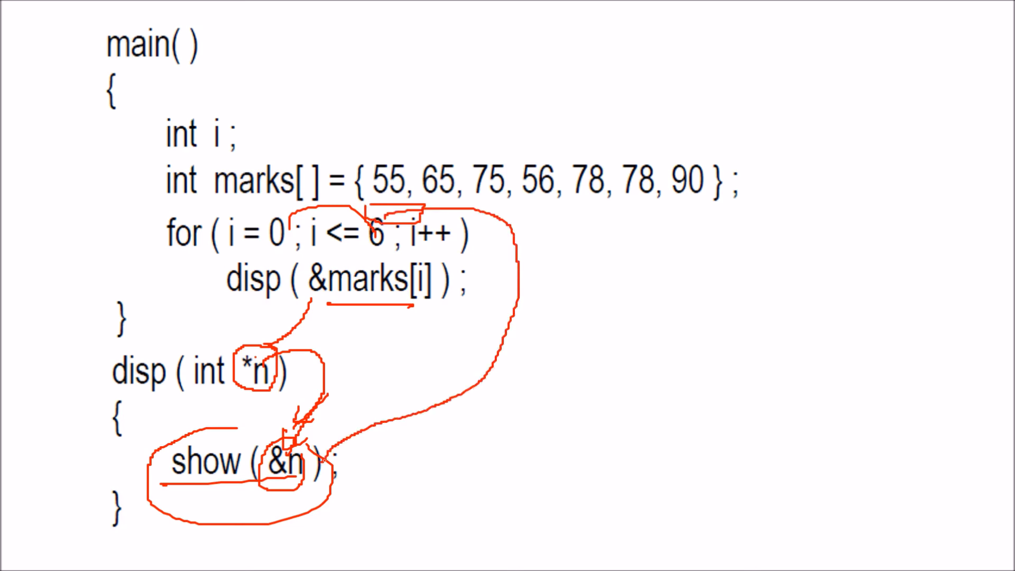